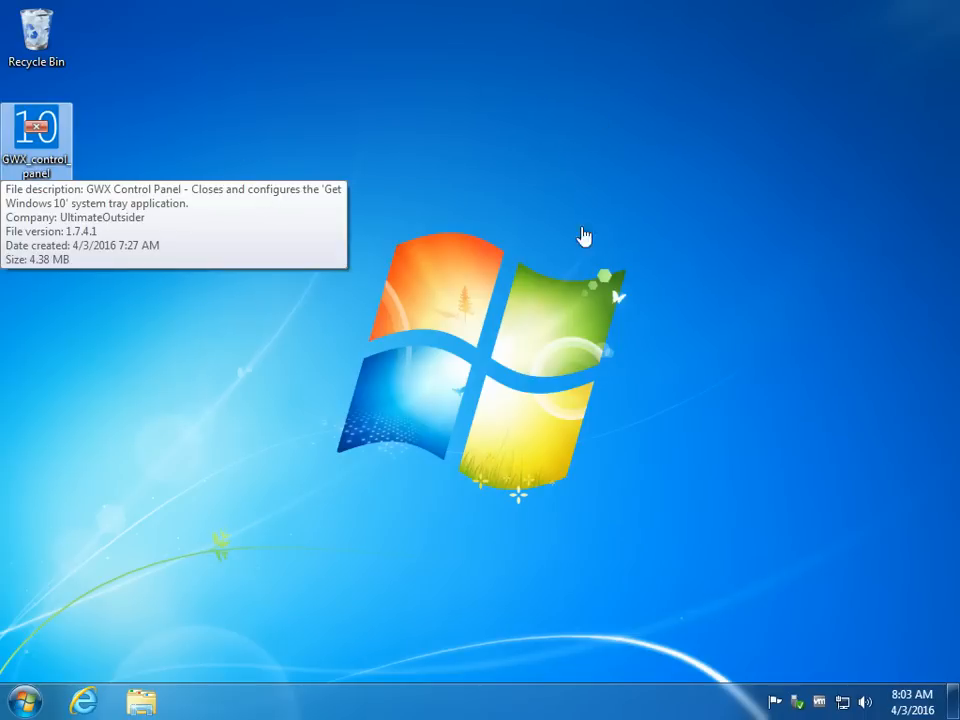
mouse_move(178, 204)
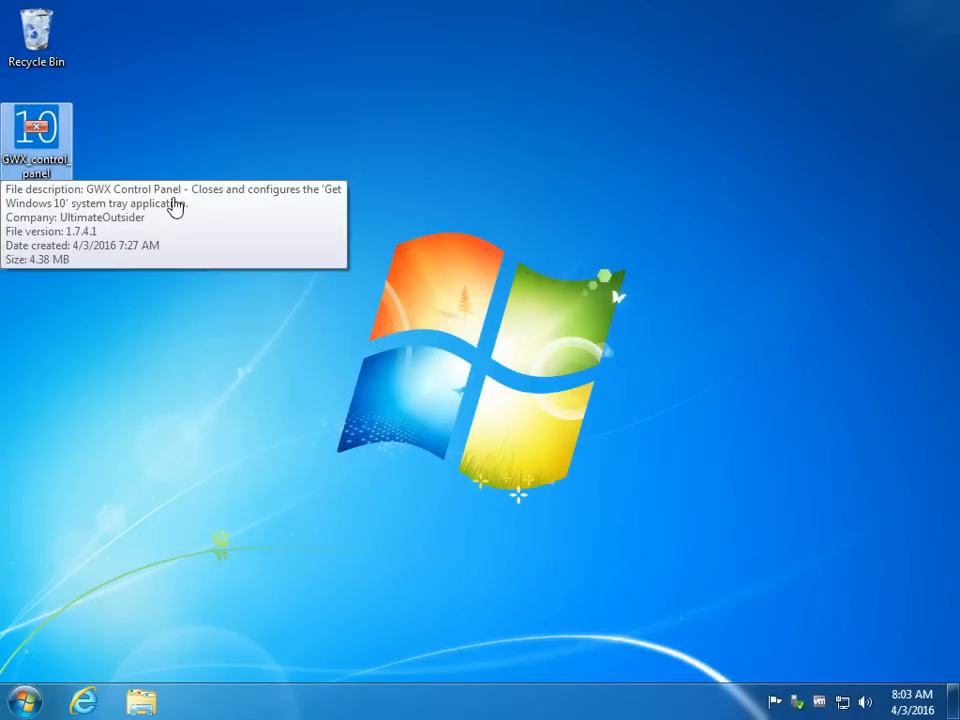
mouse_move(294, 210)
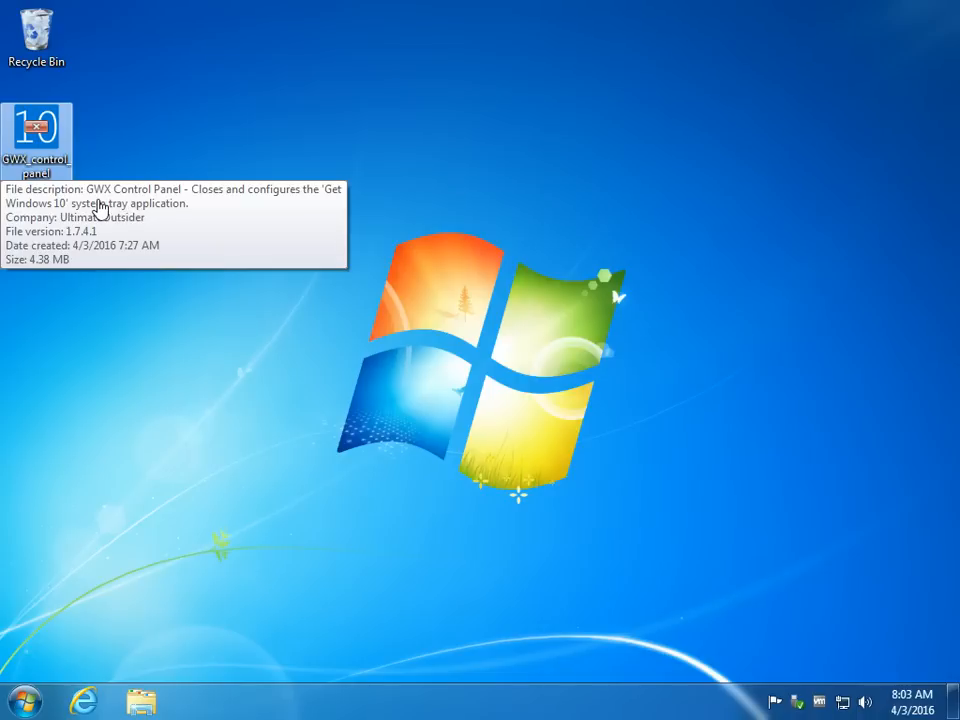
mouse_move(38, 160)
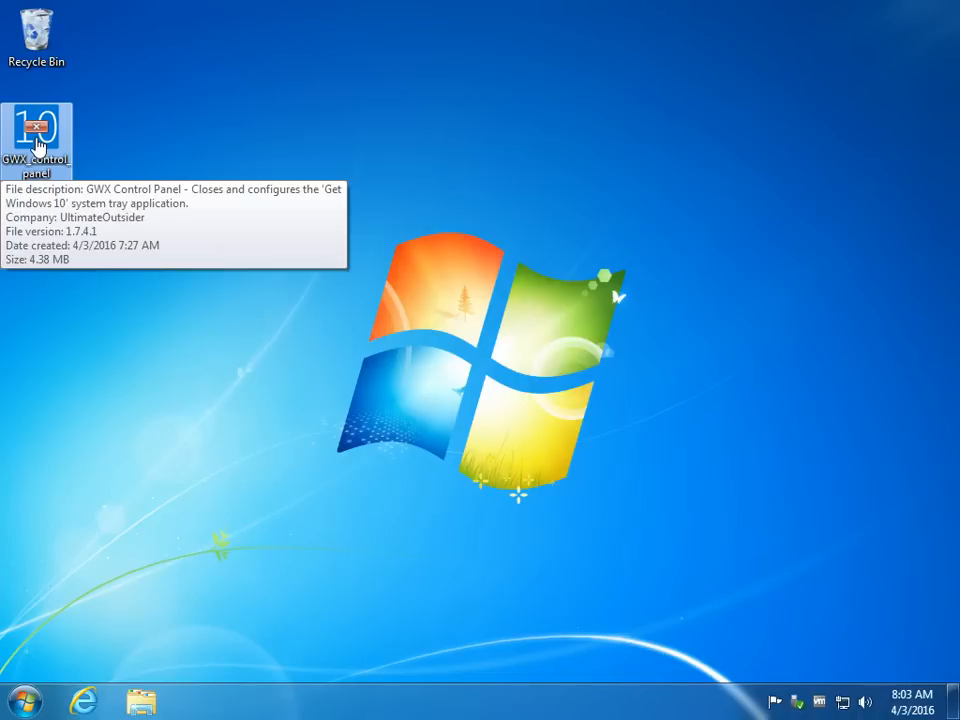
mouse_move(108, 176)
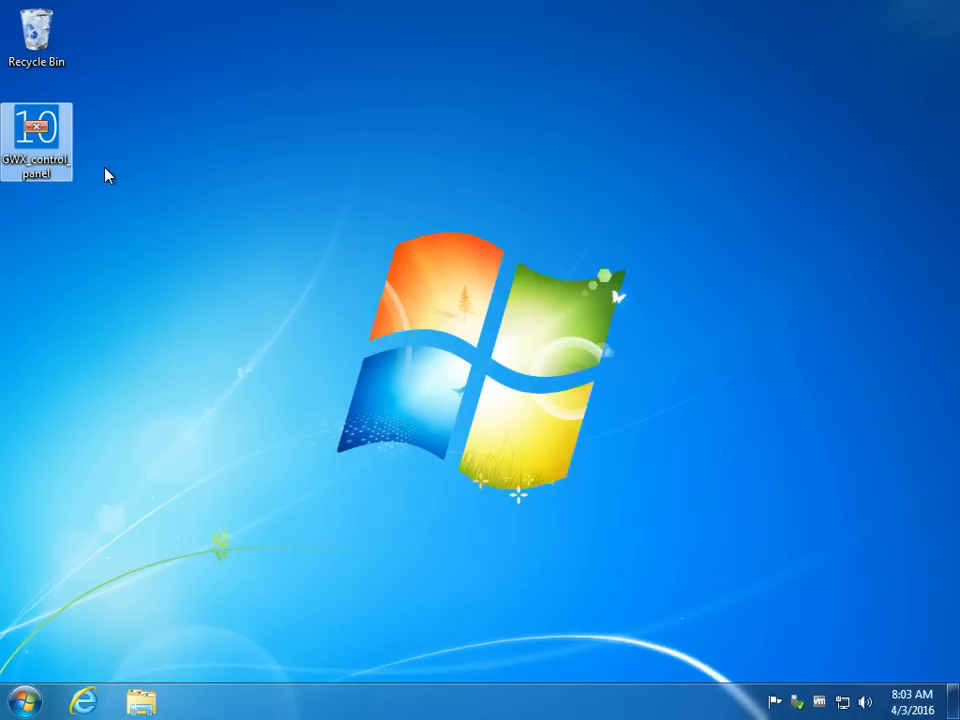
Launch GWX Control Panel from its desktop icon to show the upgrade status summary
double_click(36, 128)
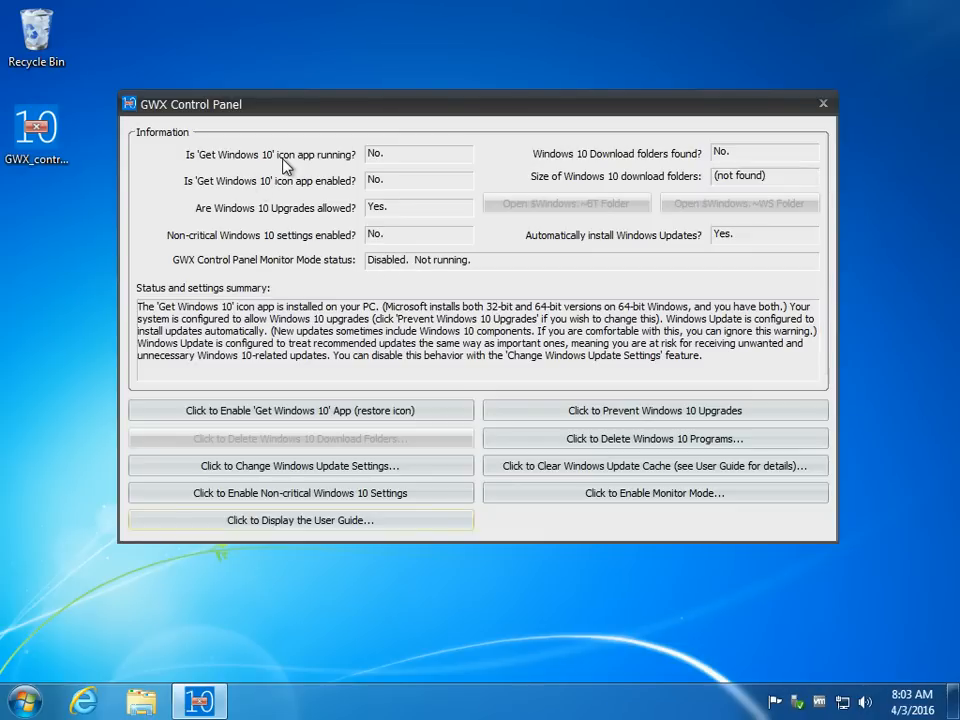
mouse_move(308, 236)
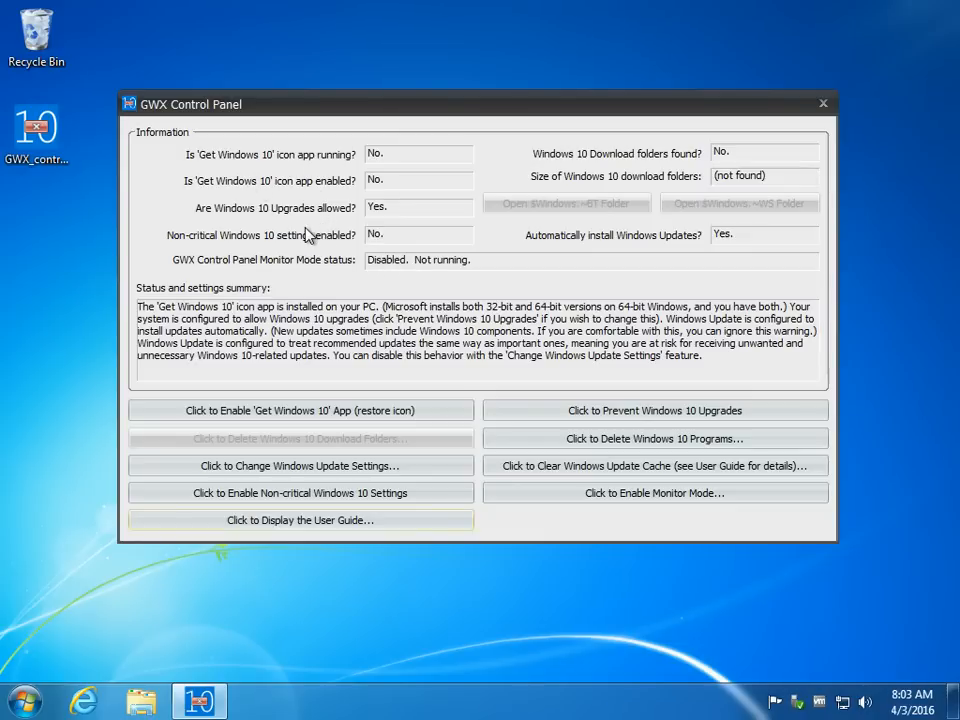
mouse_move(288, 240)
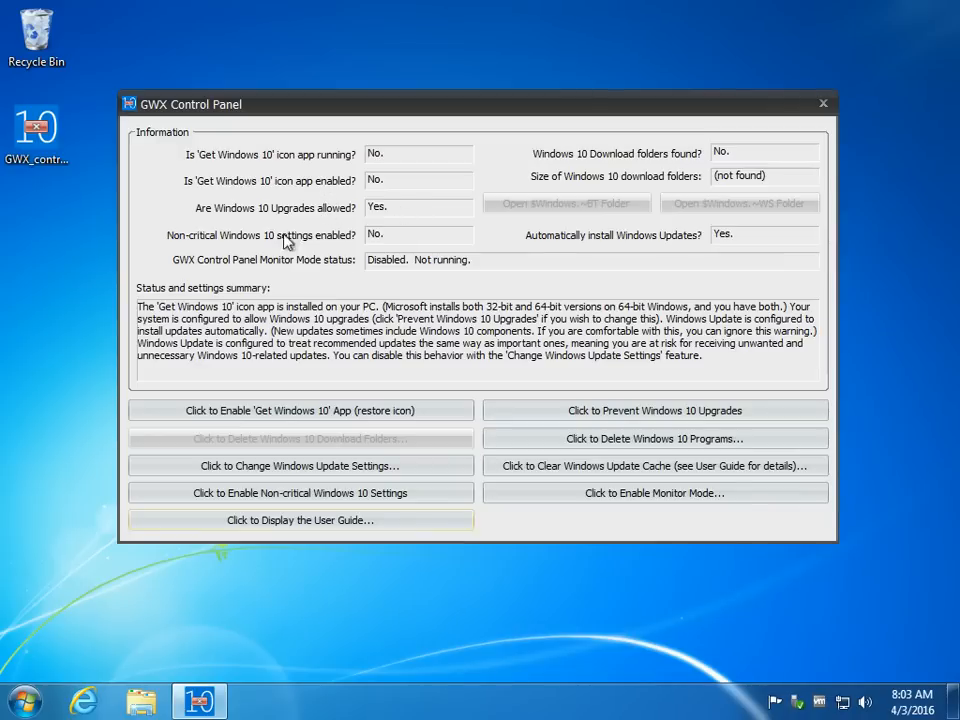
mouse_move(724, 144)
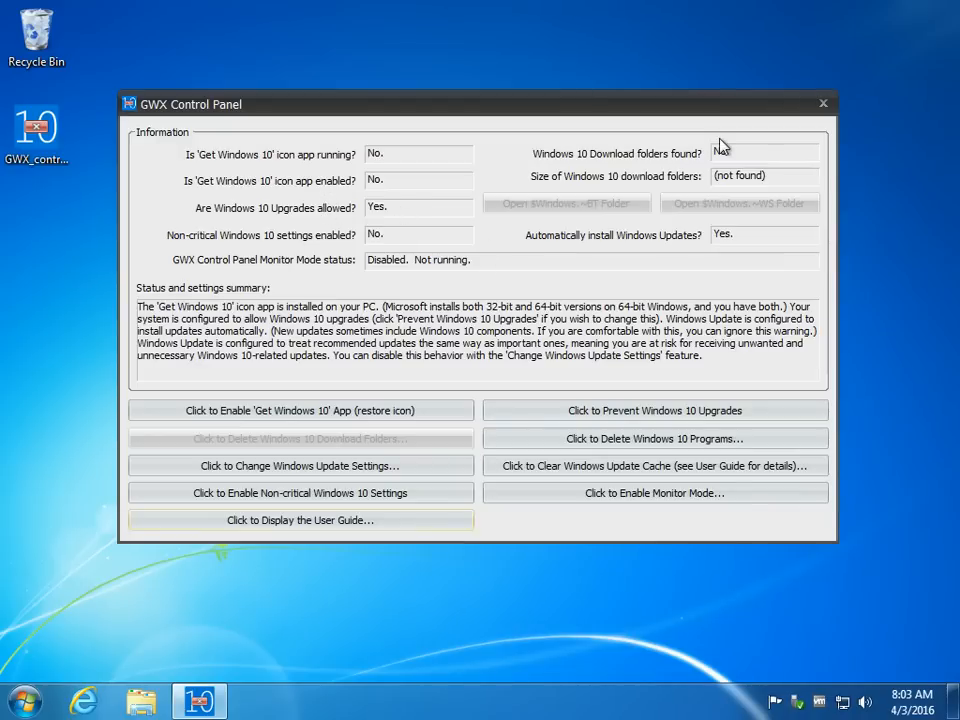
mouse_move(744, 160)
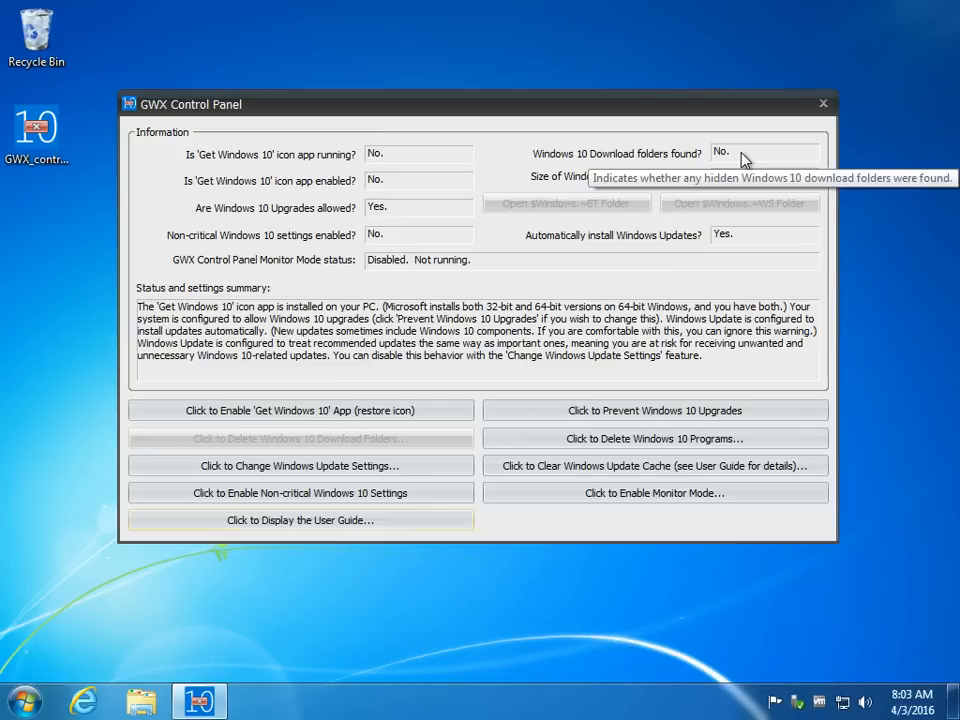
mouse_move(560, 168)
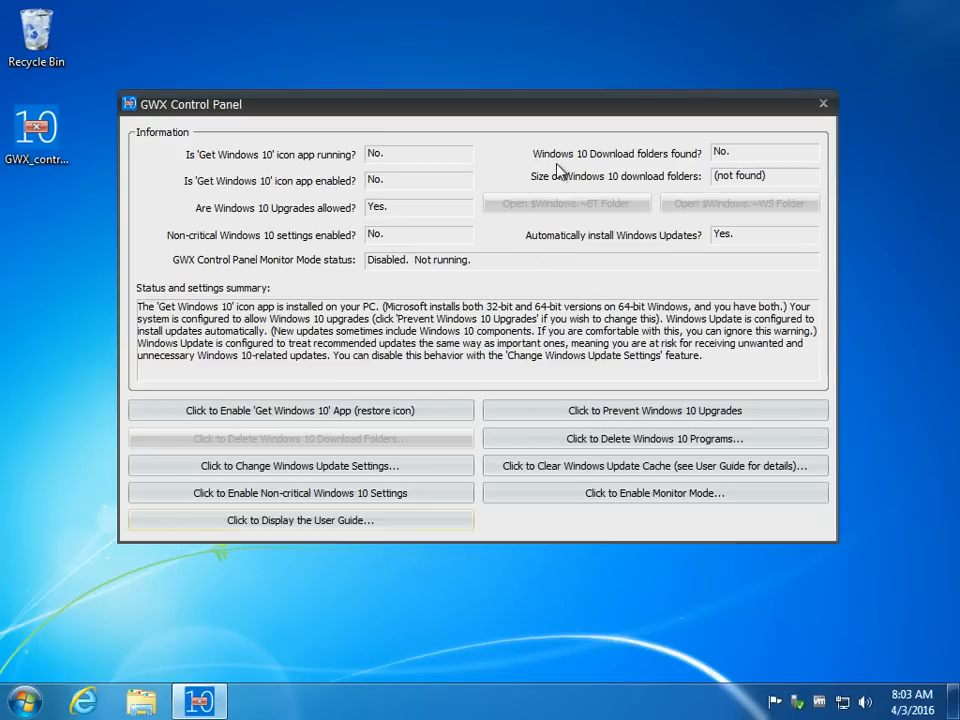
mouse_move(596, 212)
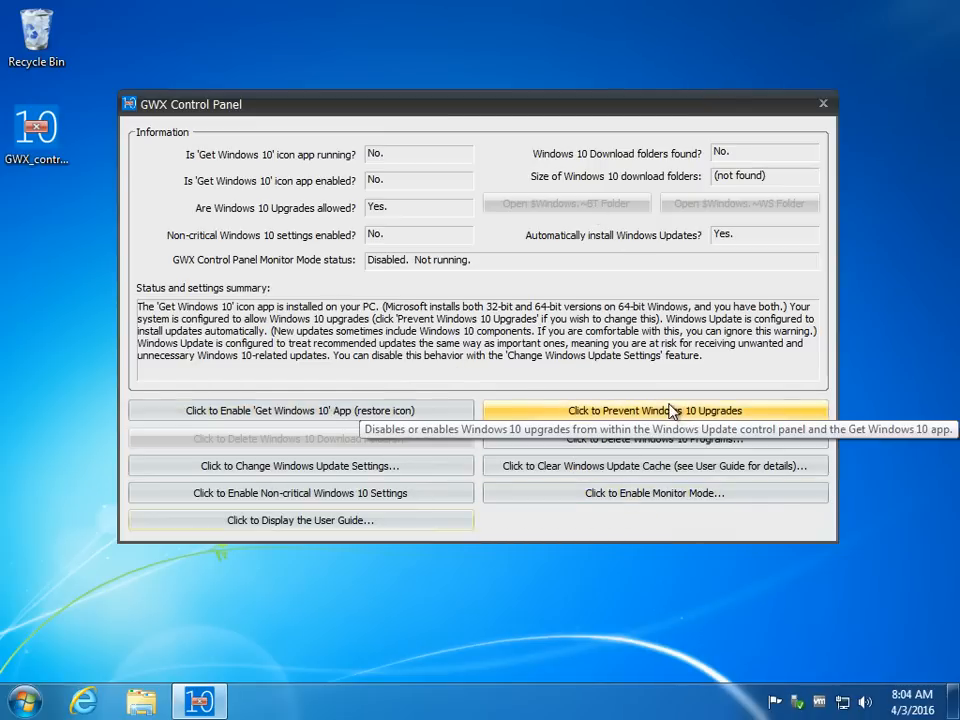
mouse_move(664, 418)
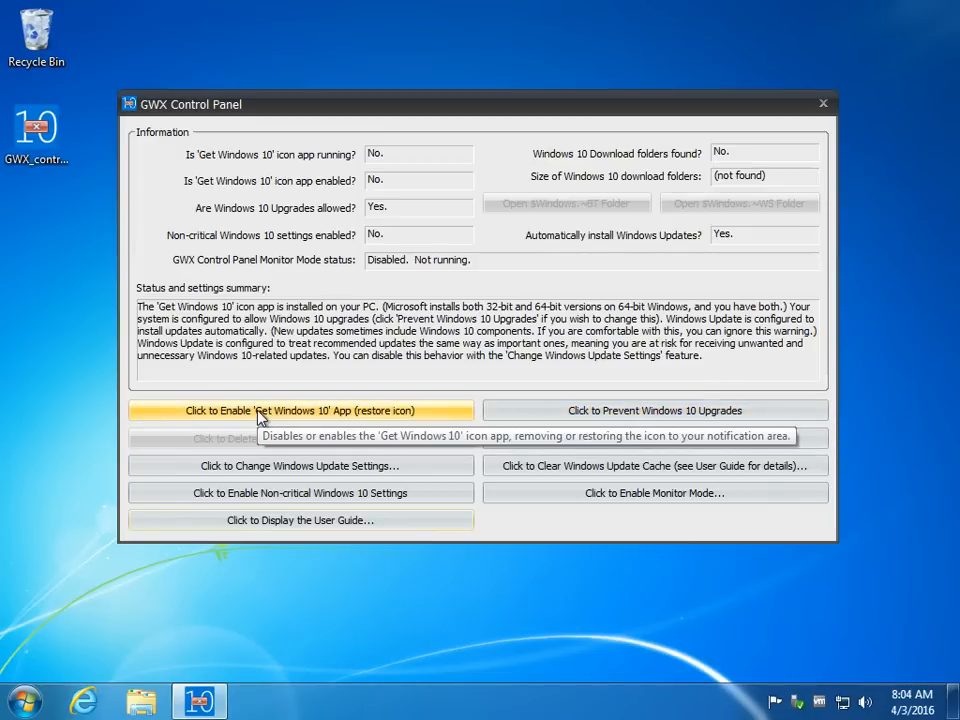
click(300, 410)
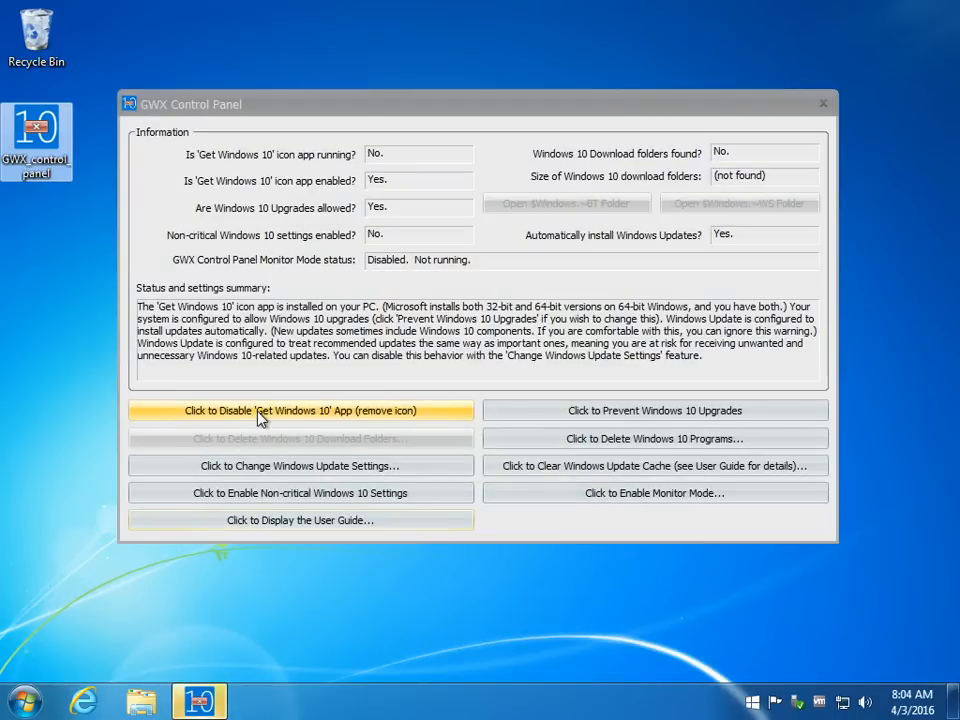
click(300, 410)
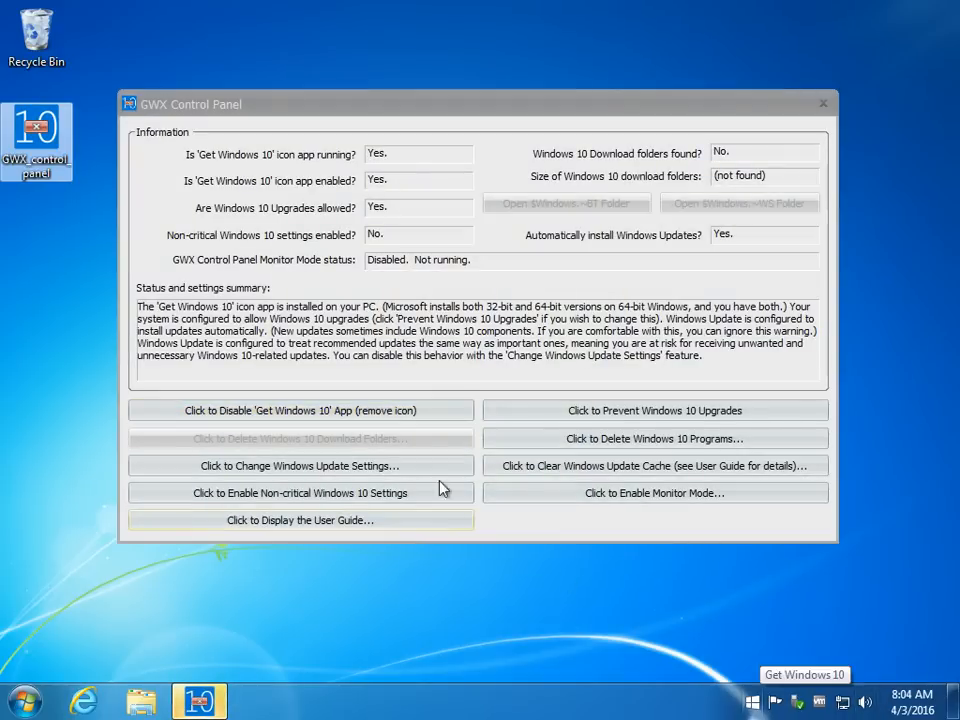
click(300, 410)
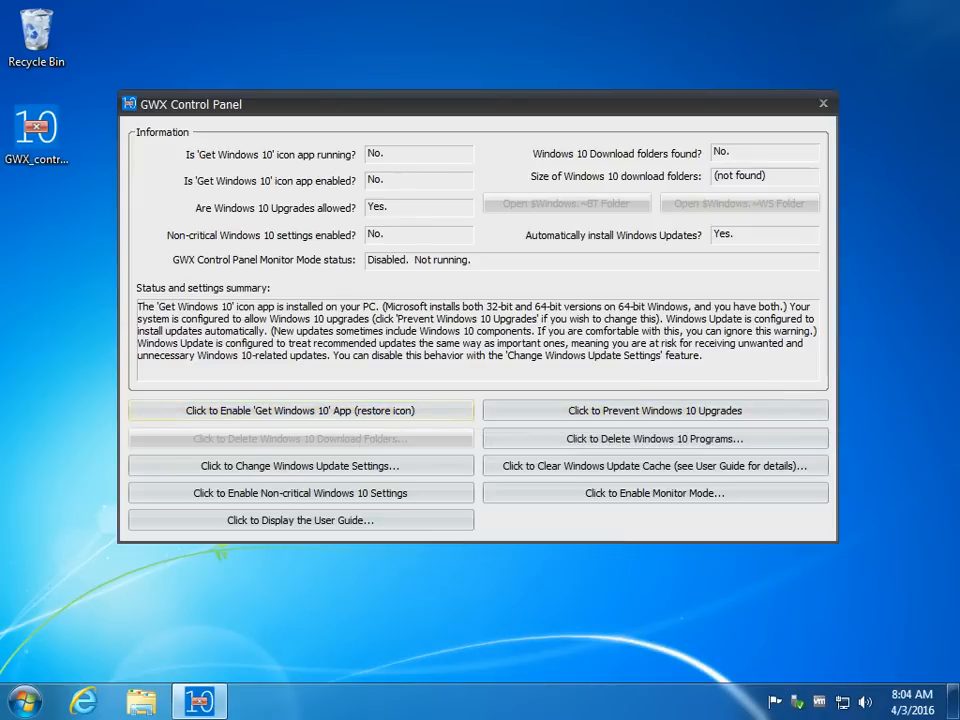
click(18, 696)
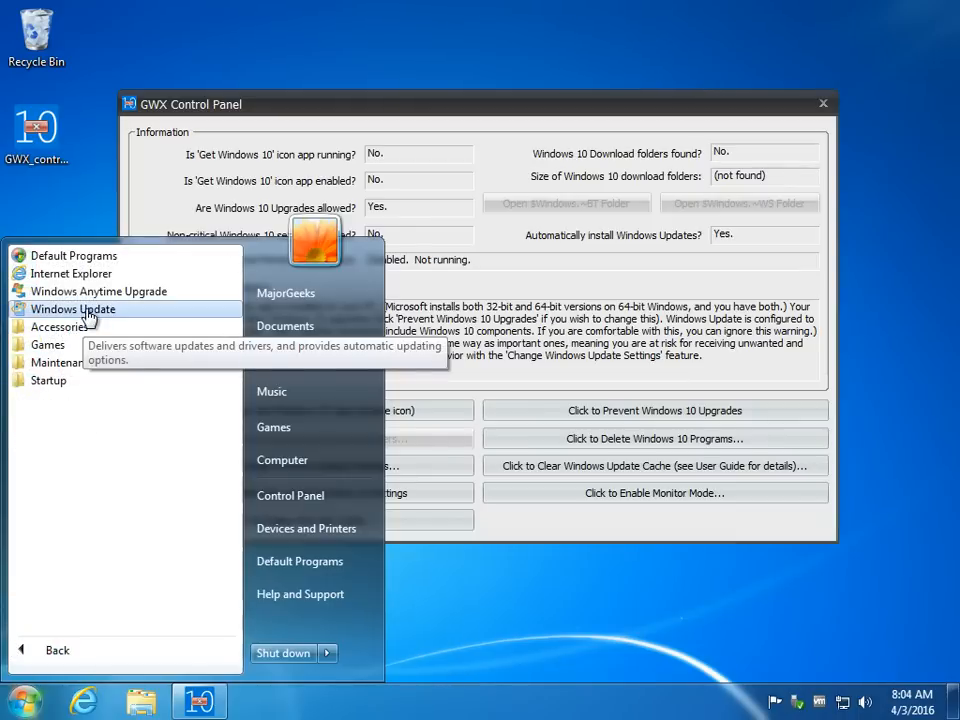
click(72, 308)
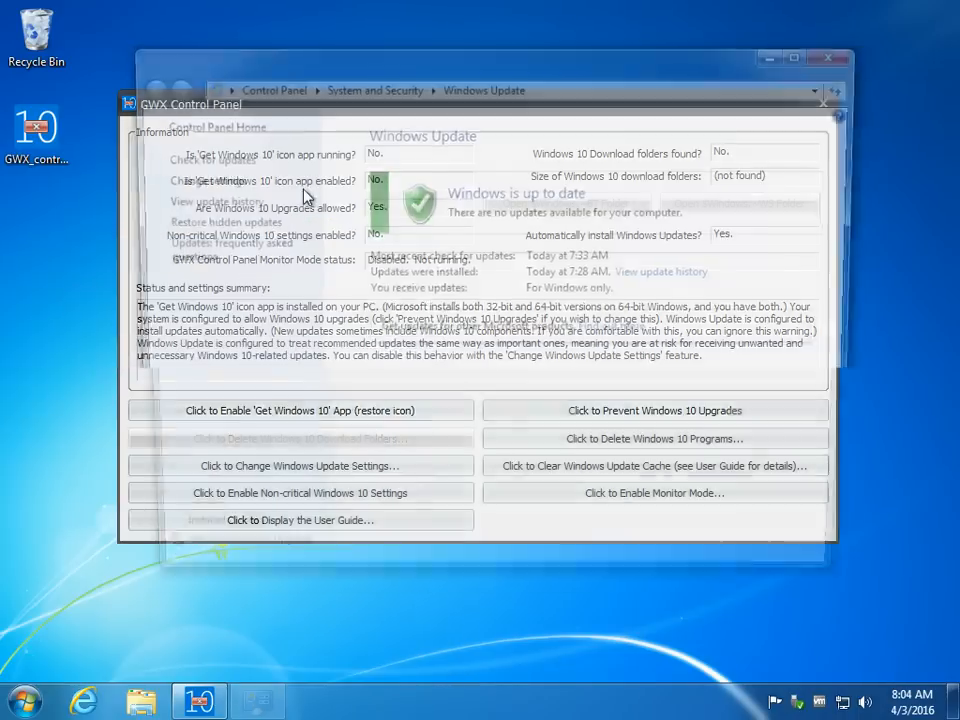
click(298, 464)
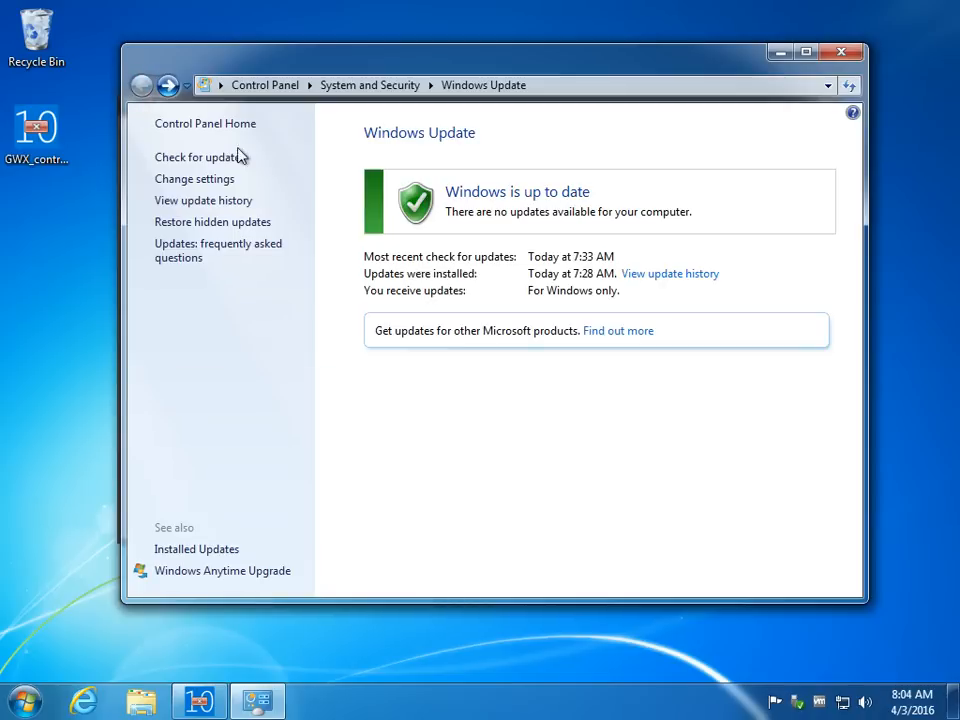
mouse_move(824, 244)
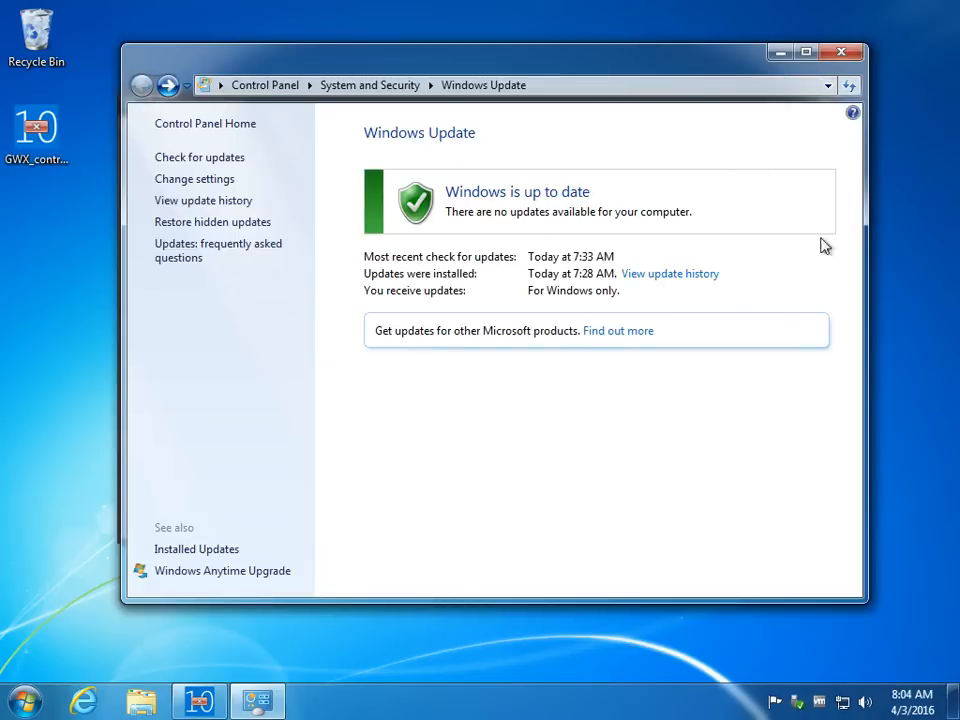
mouse_move(650, 310)
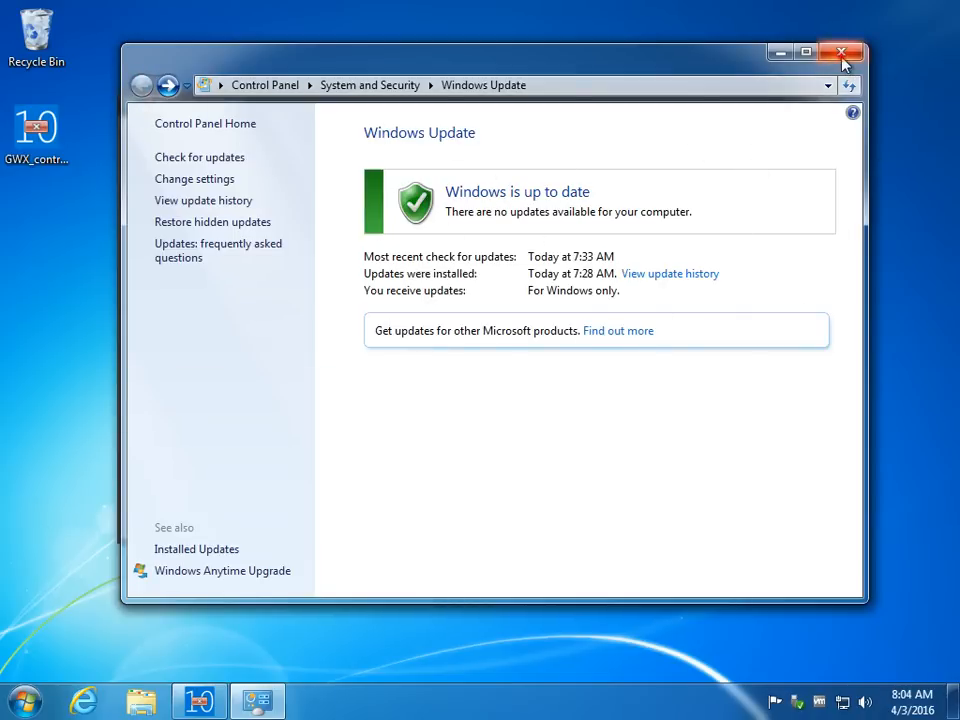
click(844, 48)
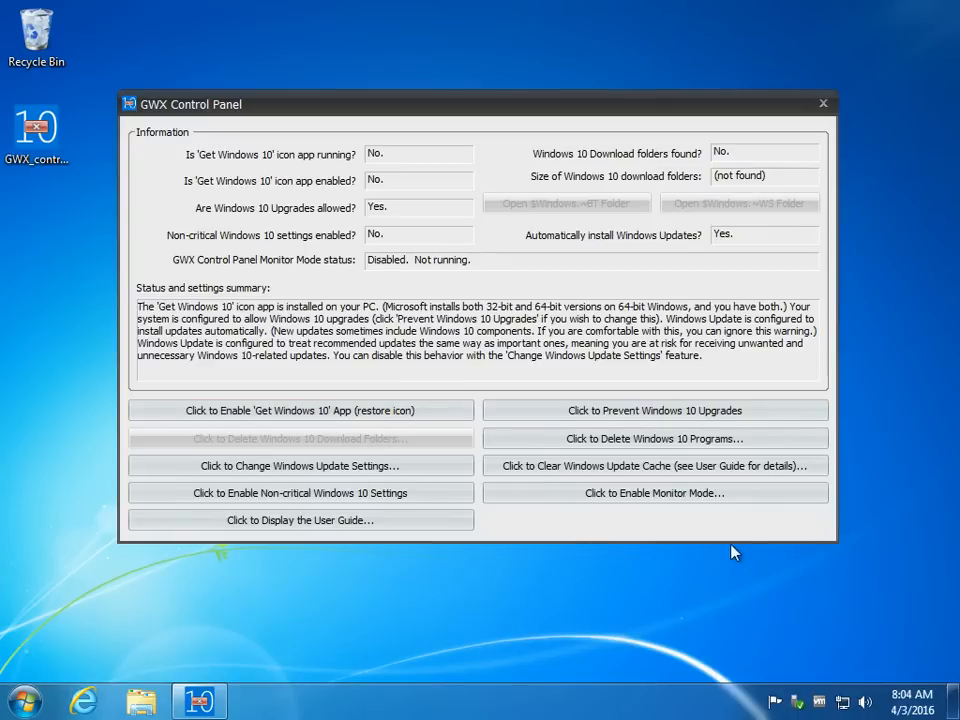
mouse_move(636, 510)
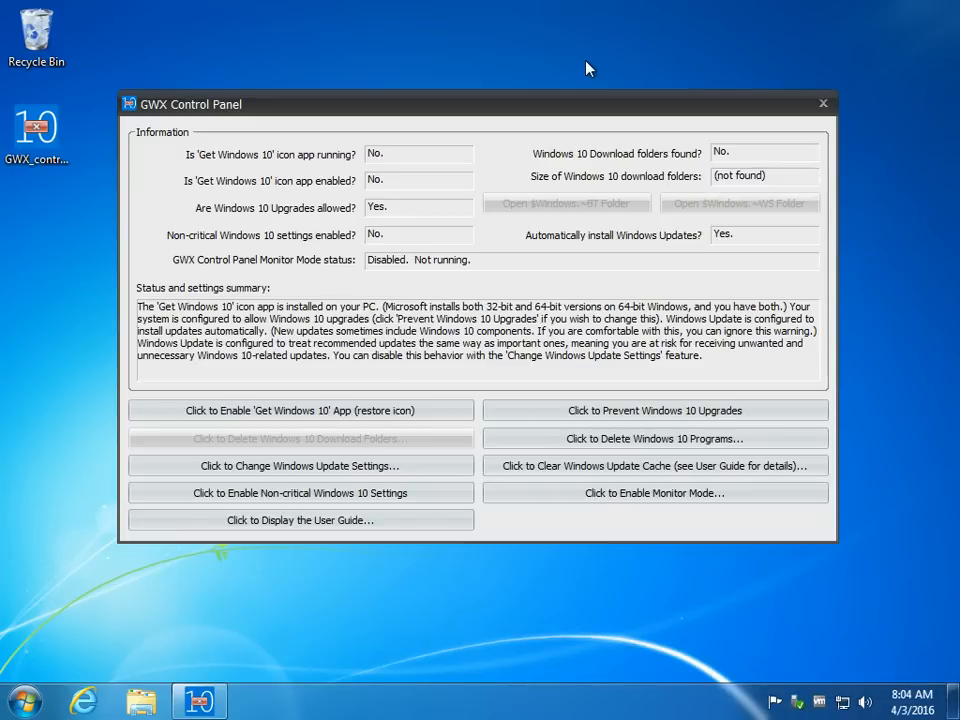
mouse_move(560, 62)
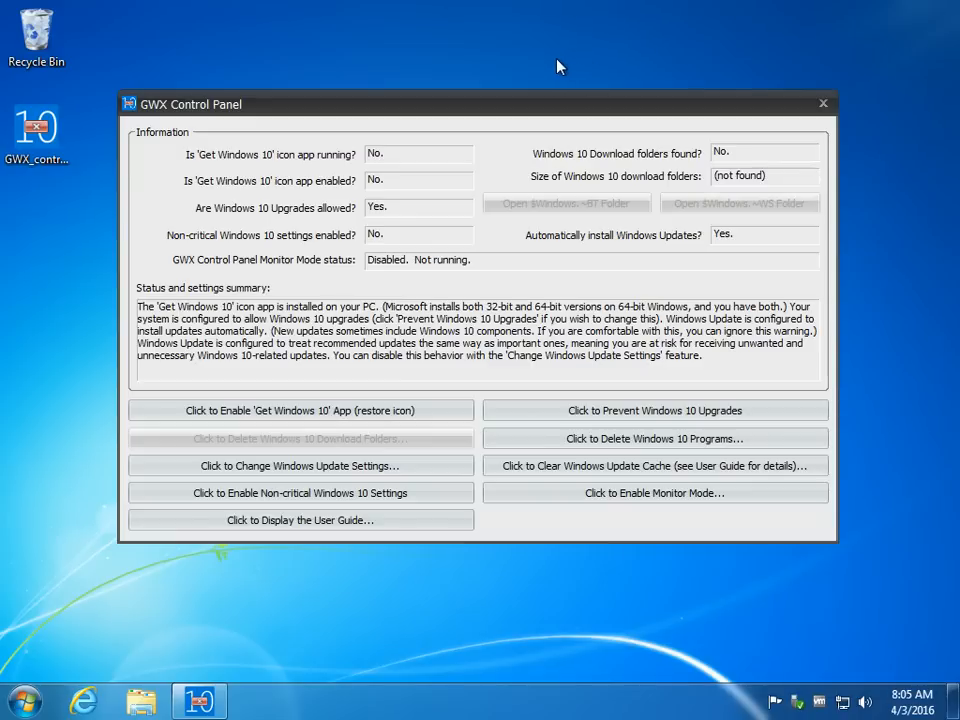
mouse_move(650, 500)
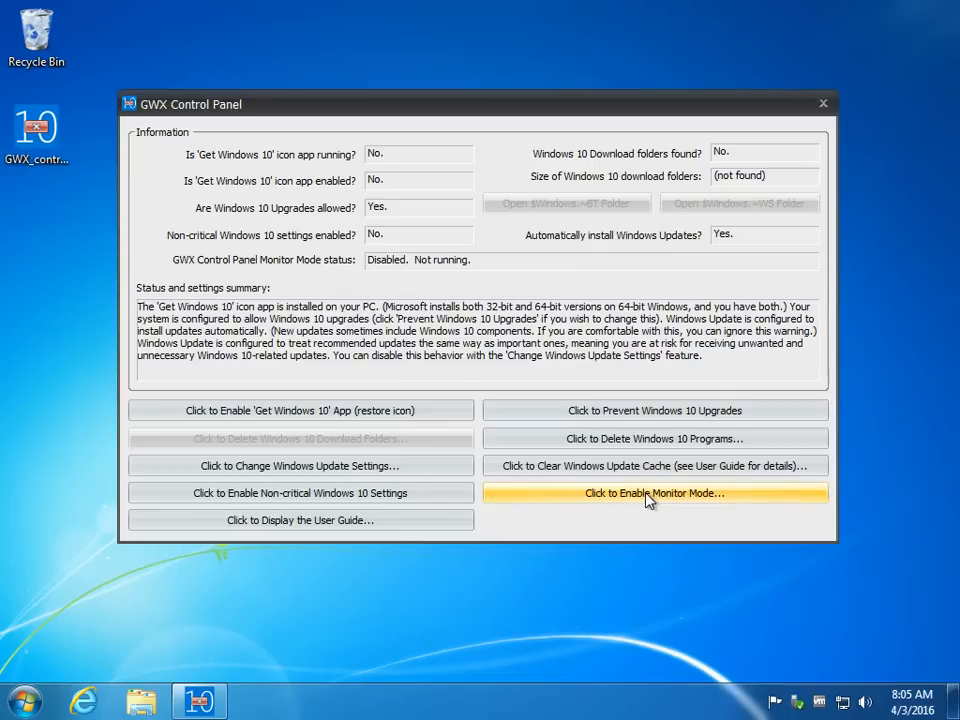
Switch monitor mode on, then back off so it reads disabled and not running
click(652, 492)
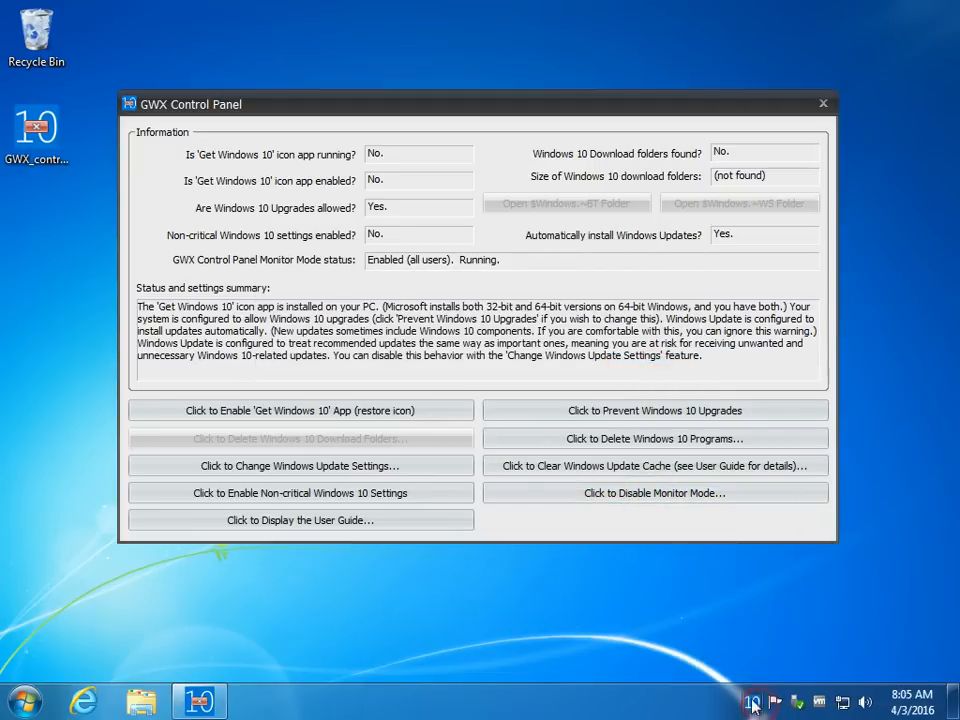
click(656, 492)
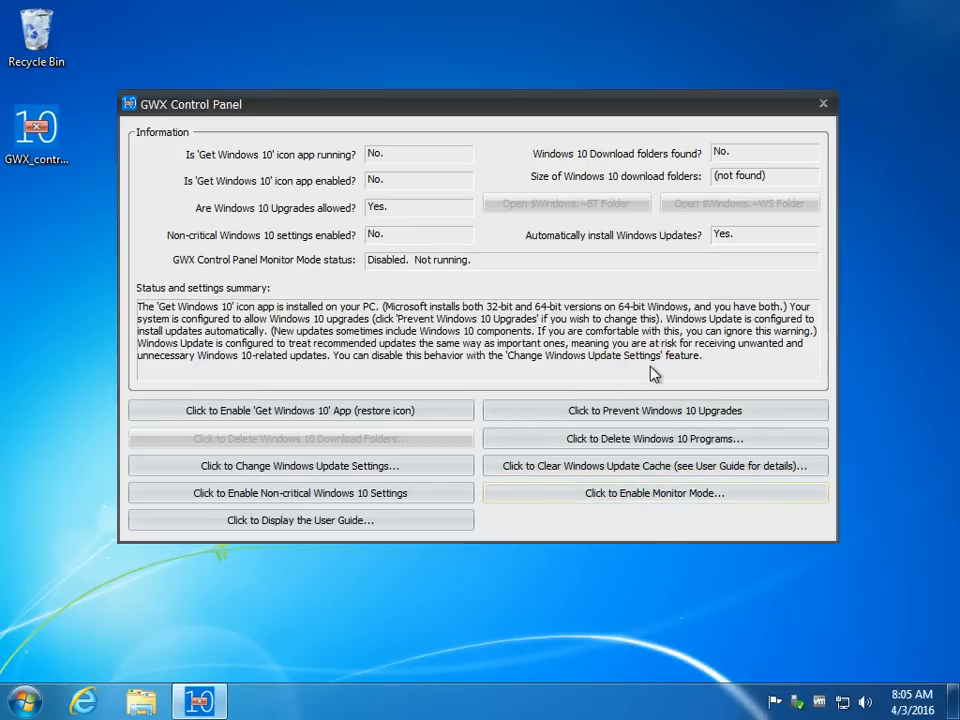
mouse_move(360, 464)
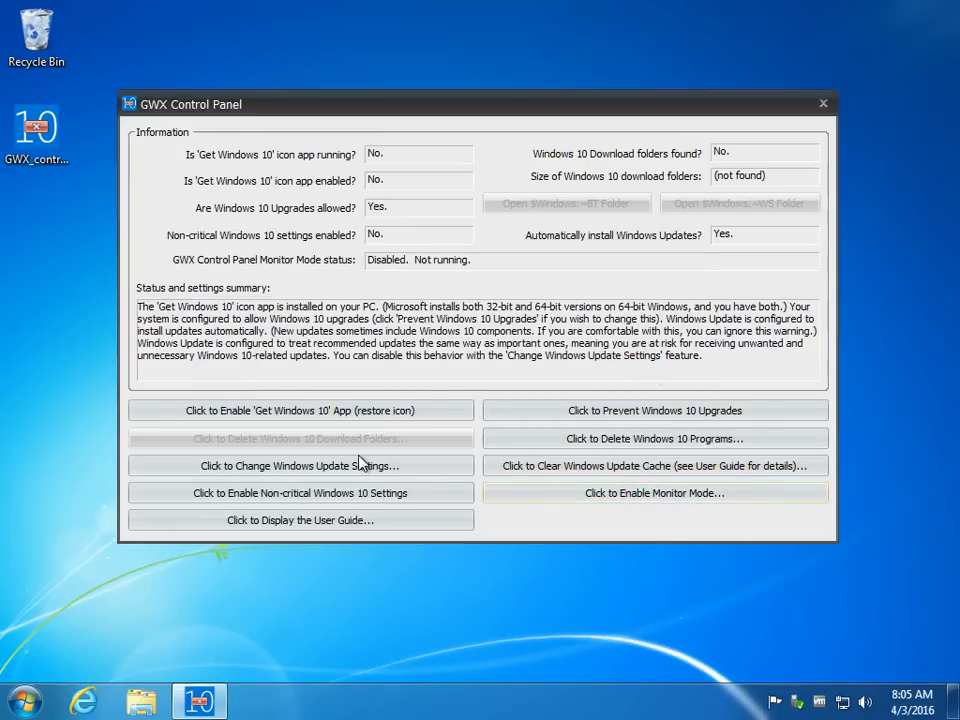
mouse_move(304, 466)
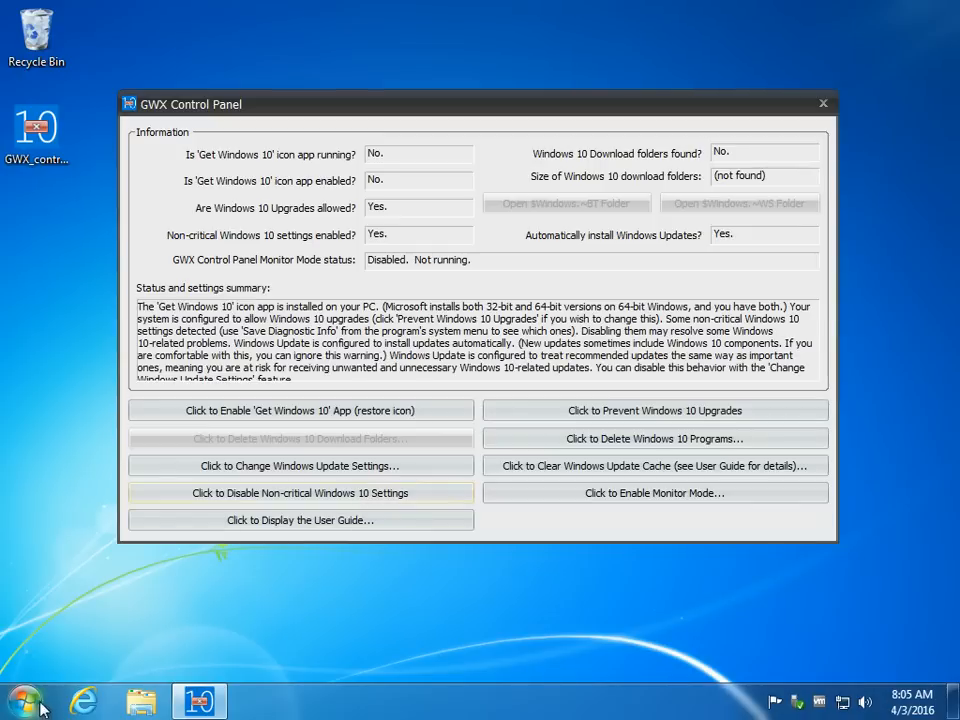
click(24, 696)
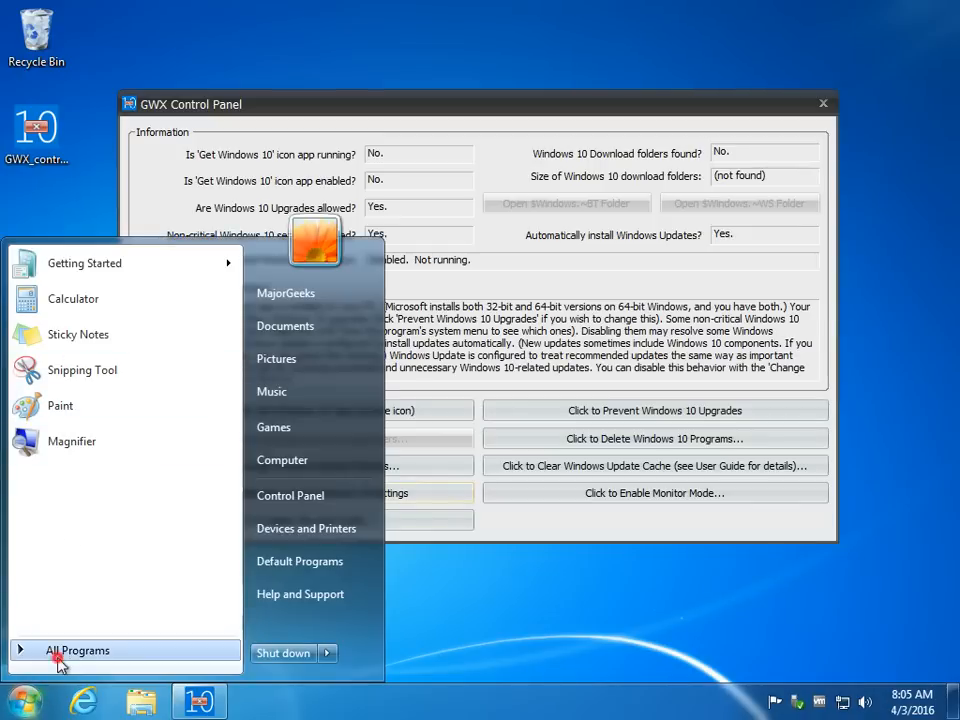
click(76, 648)
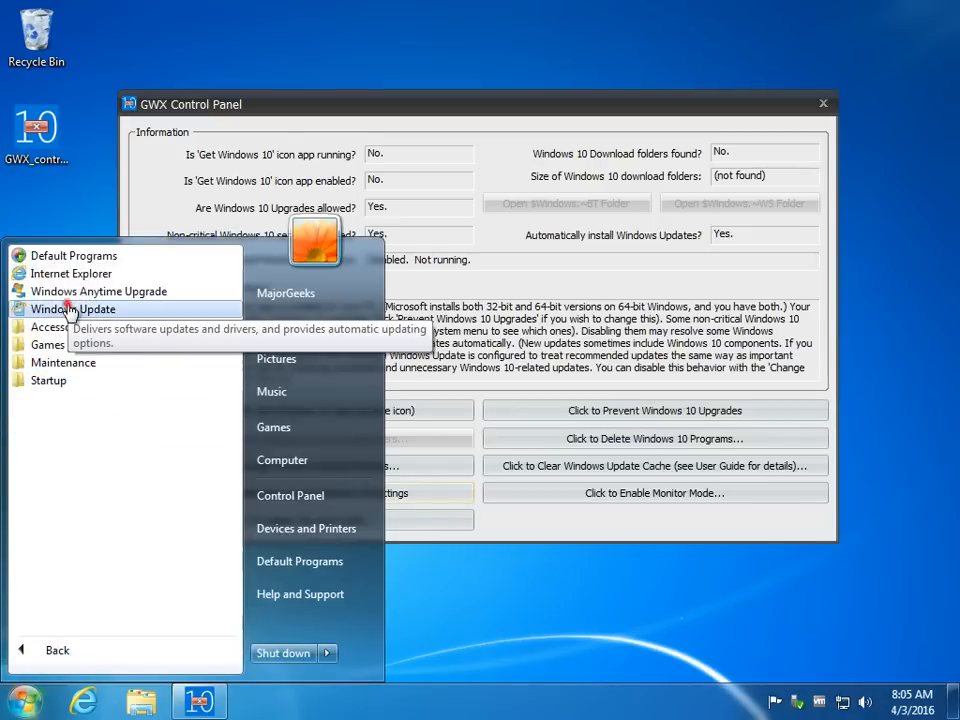
click(70, 308)
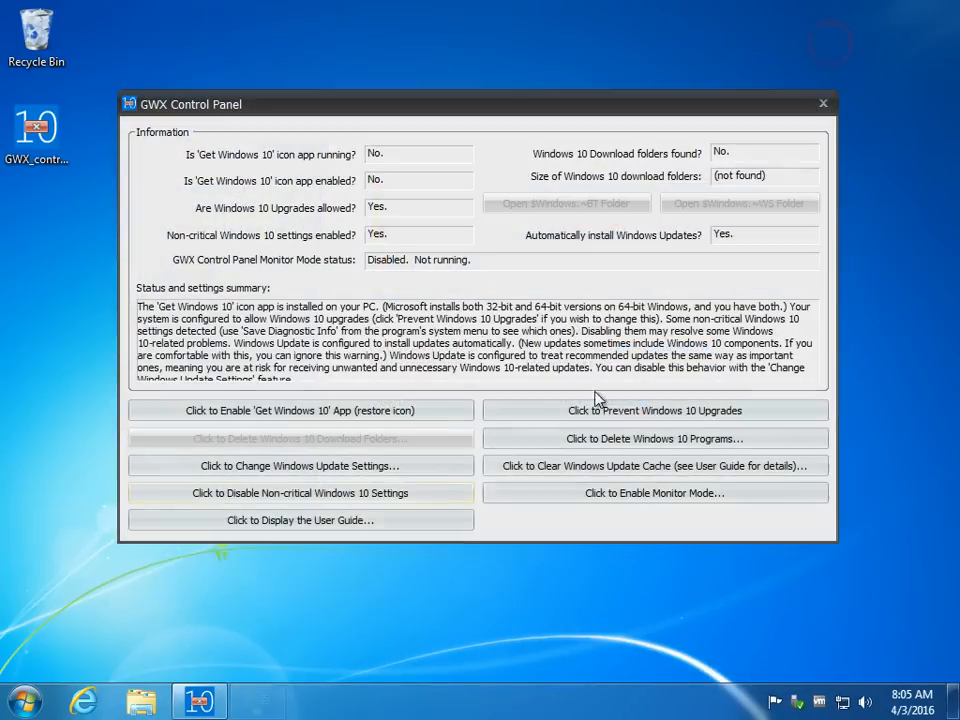
click(300, 492)
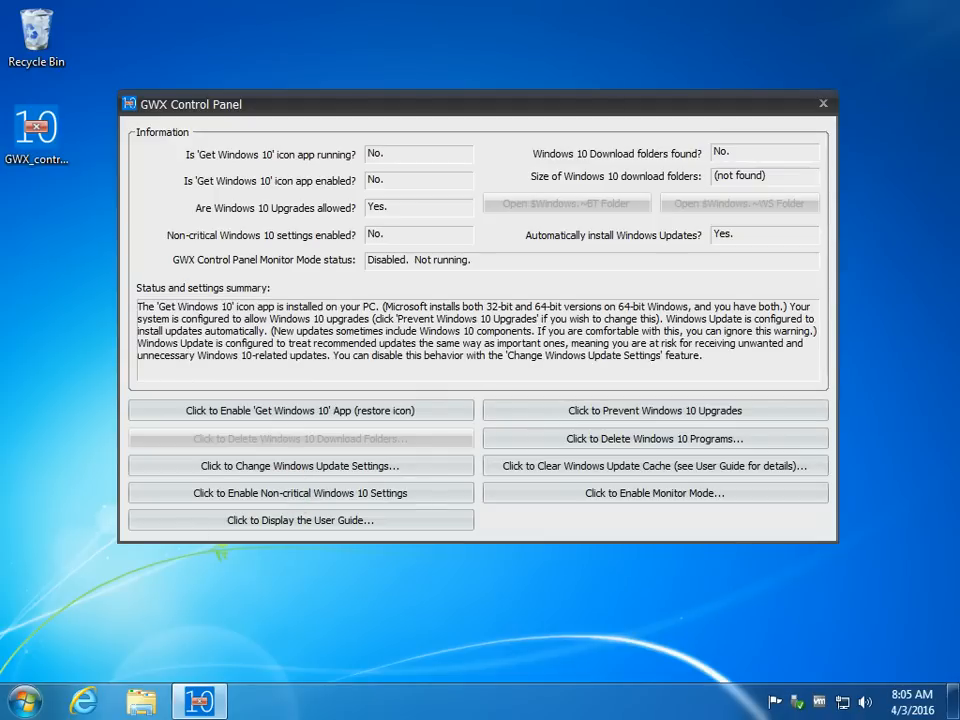
click(22, 696)
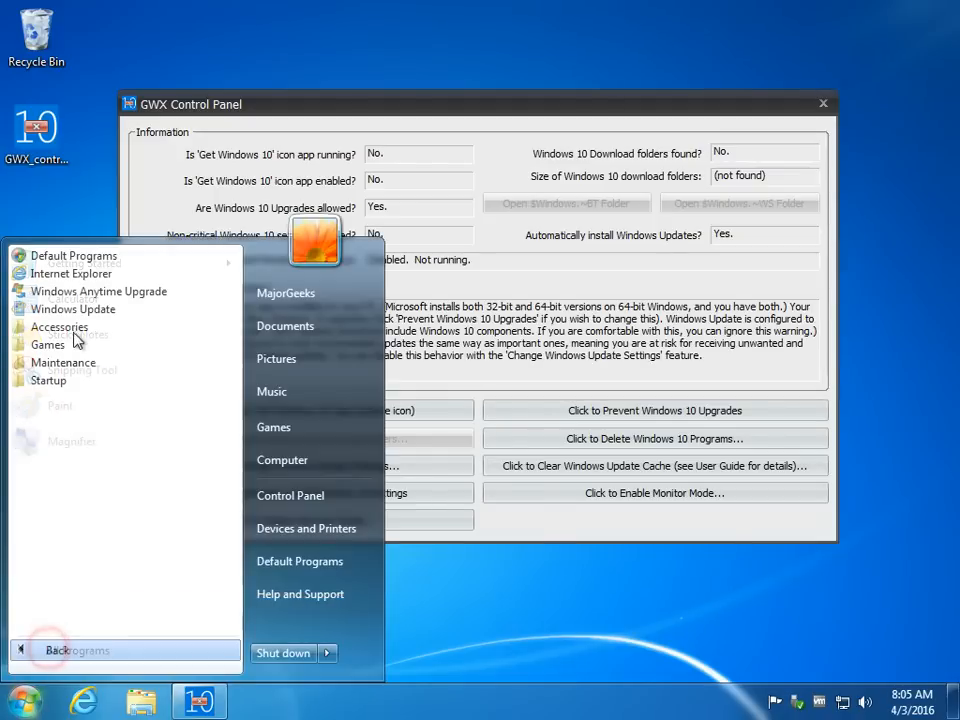
click(72, 308)
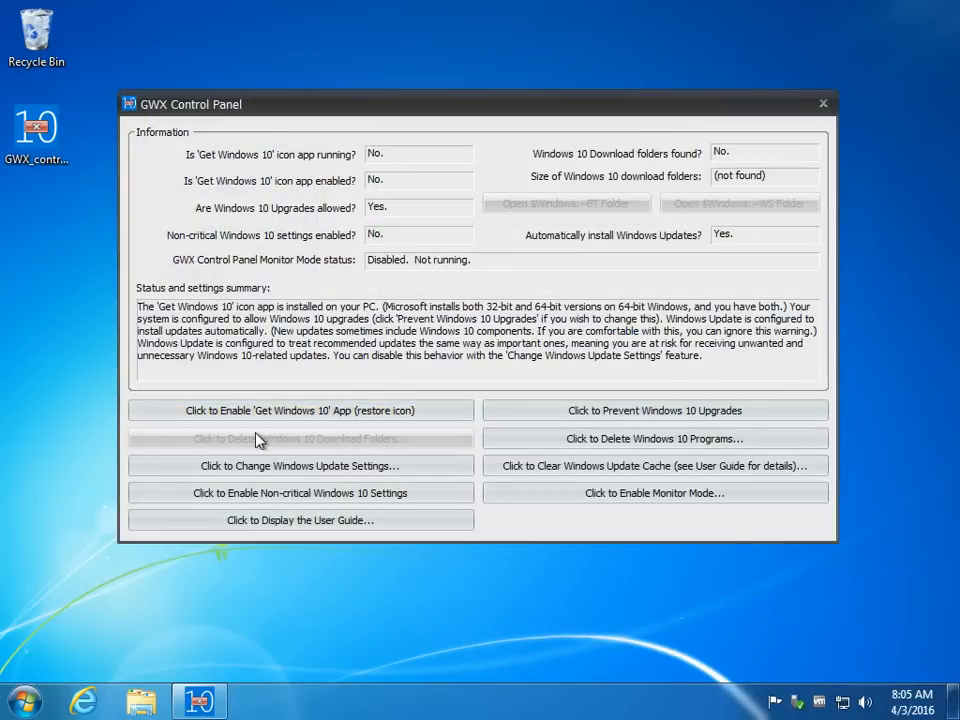
mouse_move(604, 158)
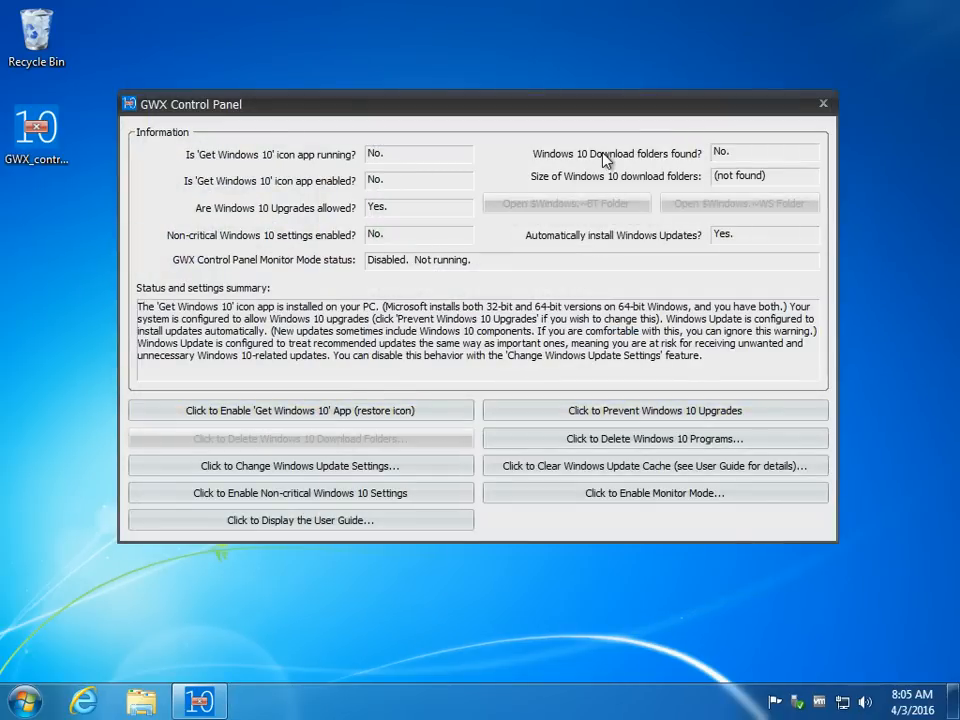
mouse_move(628, 284)
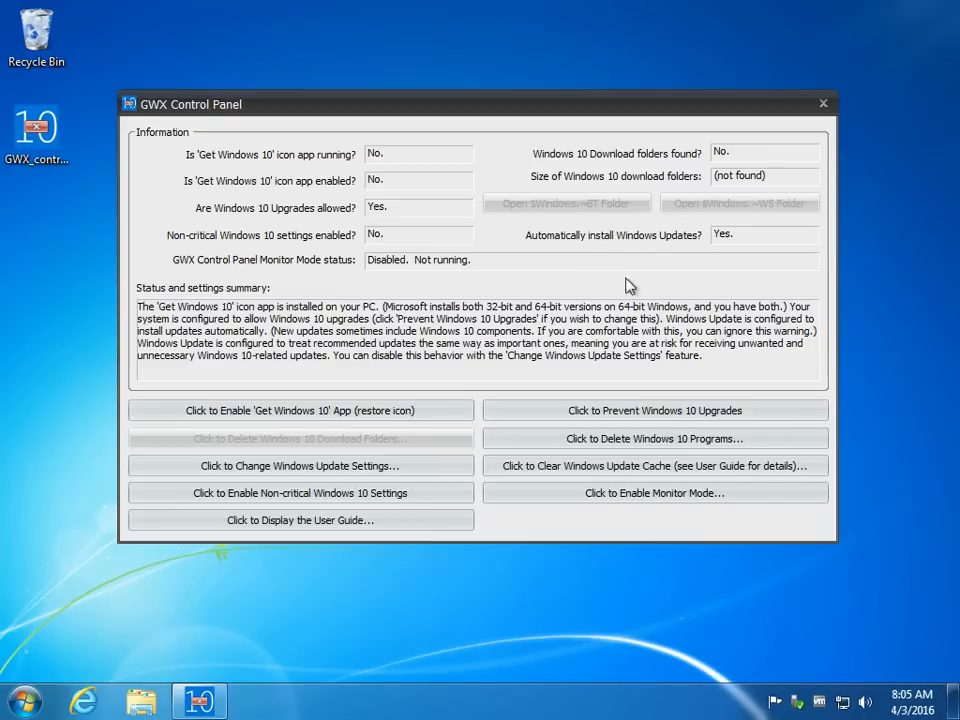
mouse_move(570, 456)
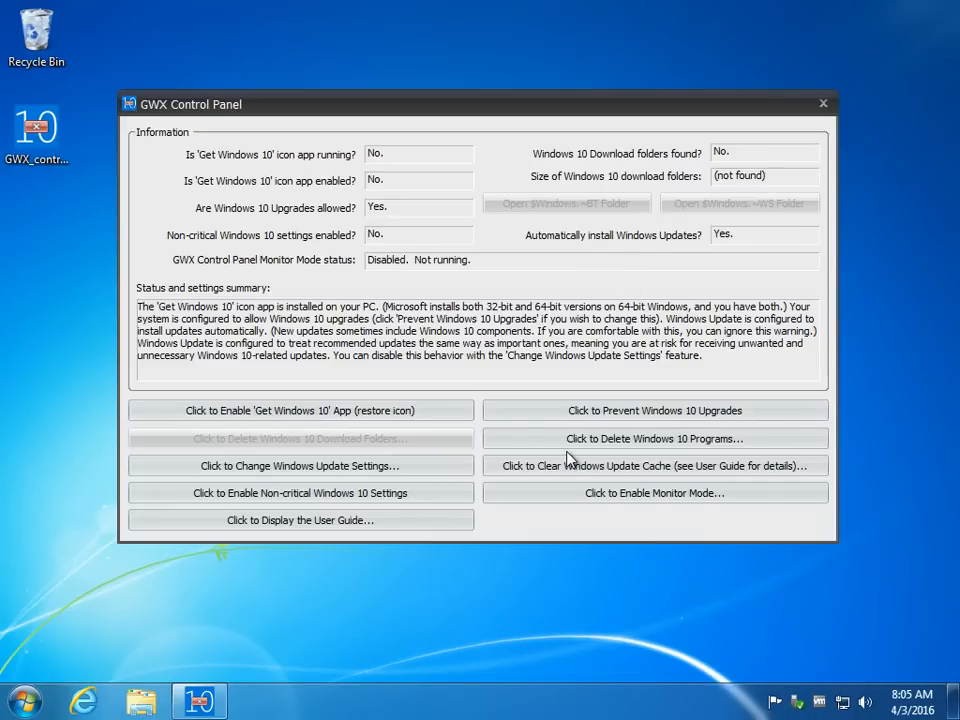
mouse_move(404, 508)
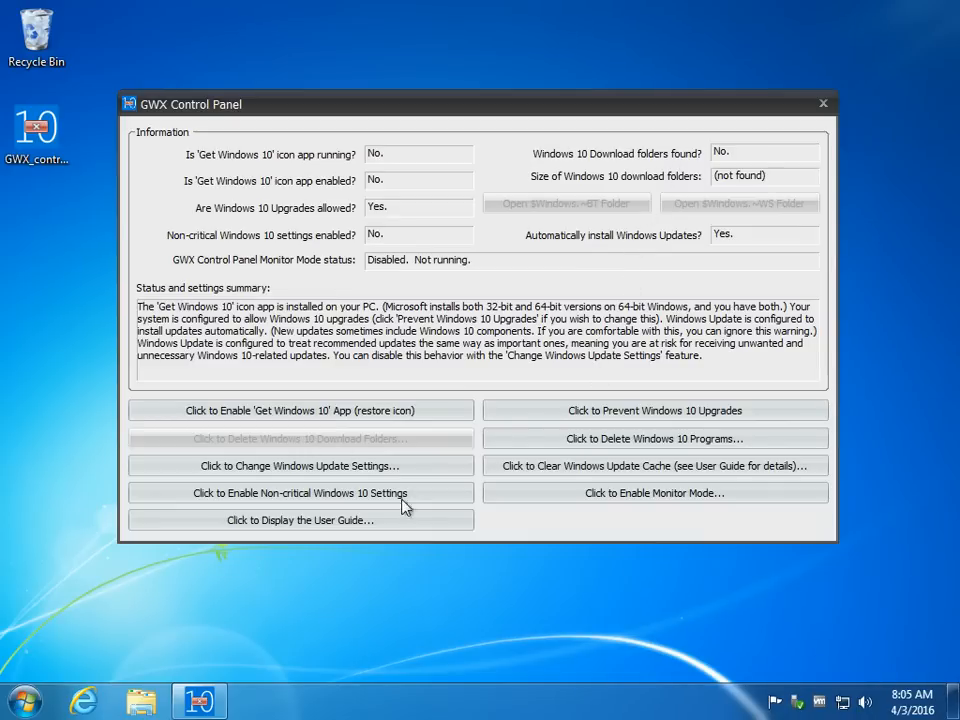
mouse_move(320, 524)
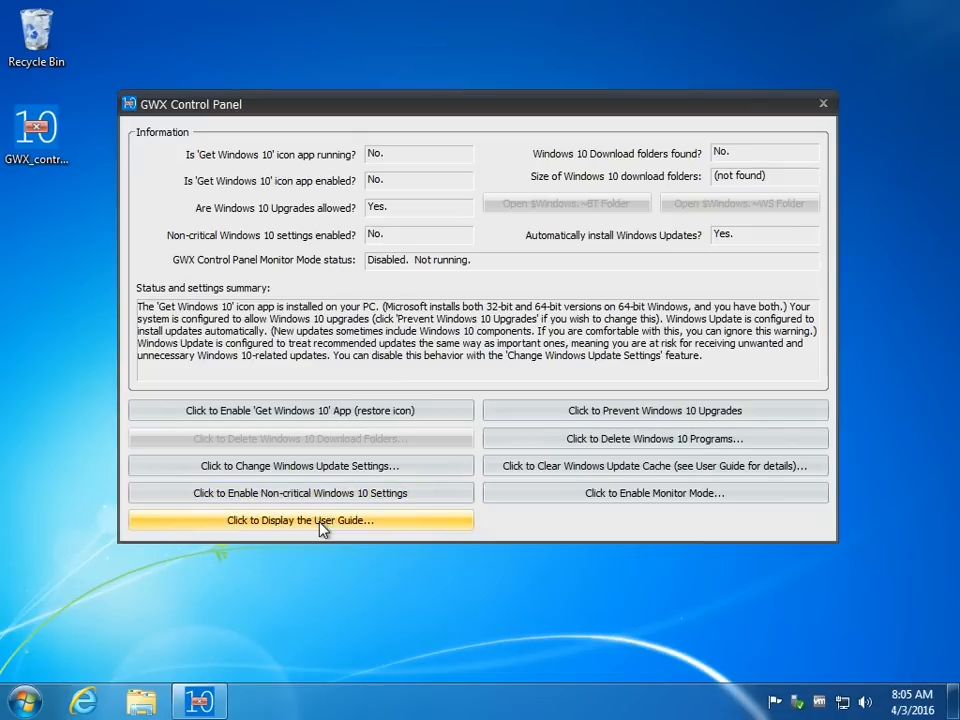
mouse_move(638, 500)
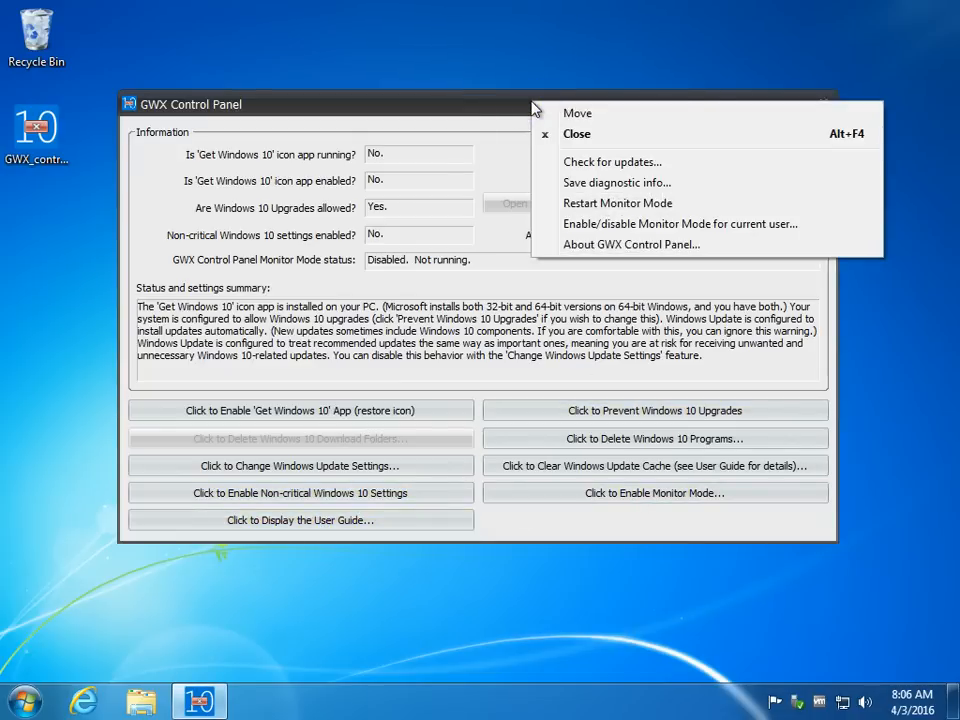
mouse_move(672, 184)
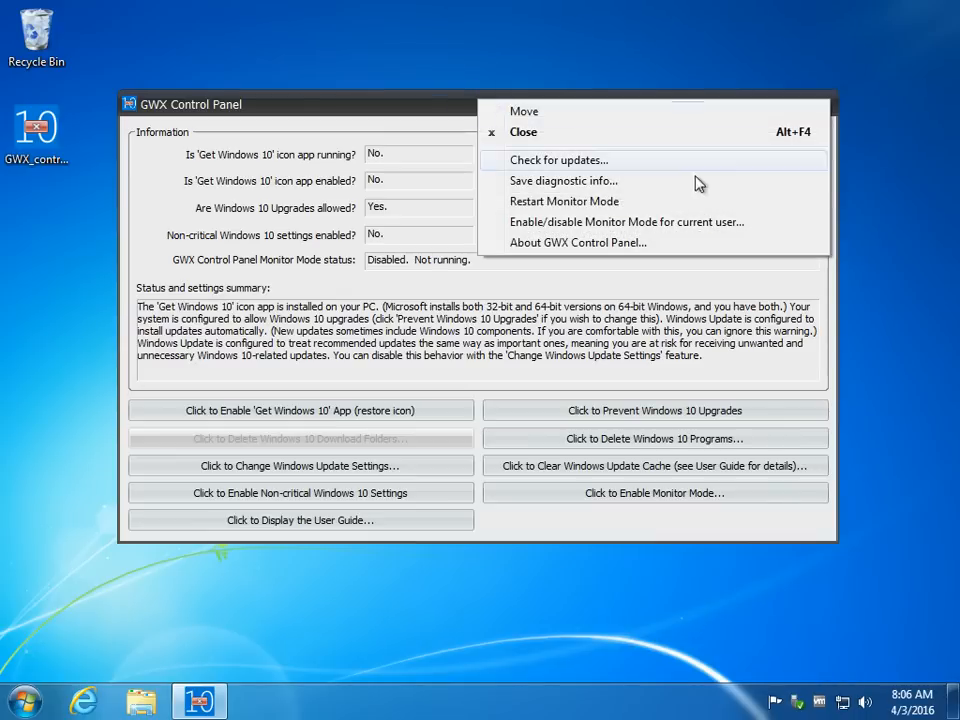
Save the diagnostic info to the desktop and view the log in Notepad
click(564, 180)
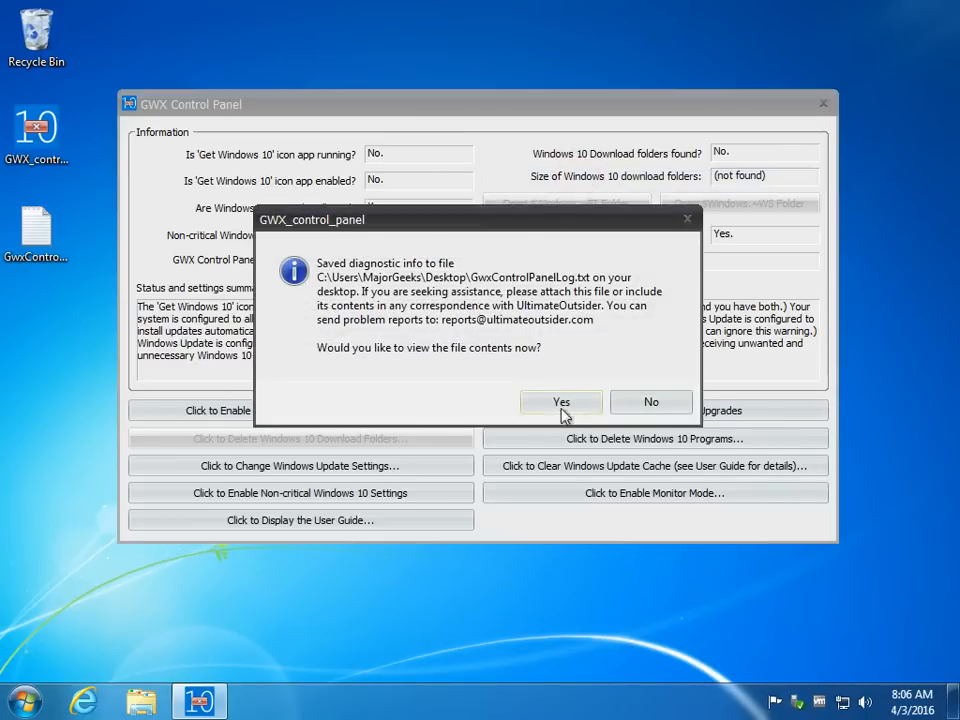
click(560, 402)
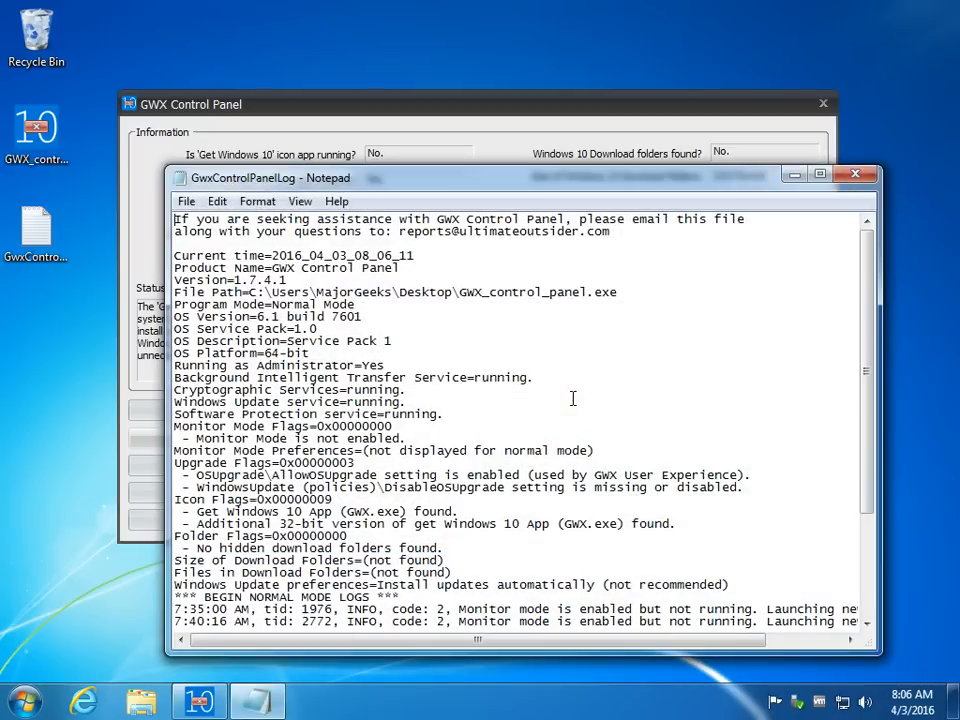
mouse_move(564, 392)
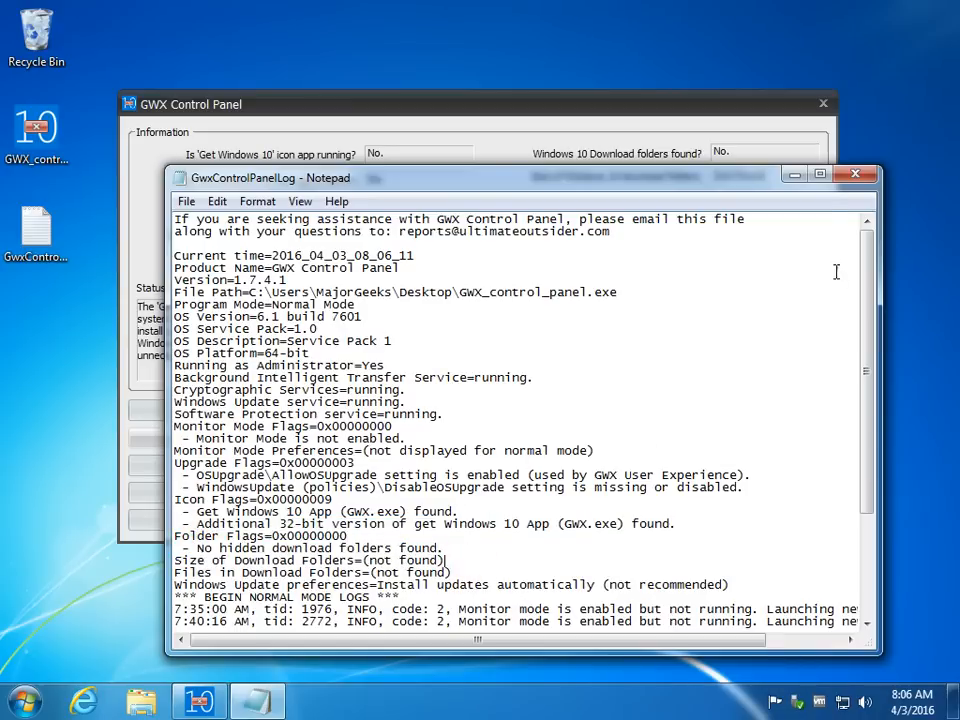
Close the Notepad log, returning to the control panel with the log file on the desktop
click(856, 172)
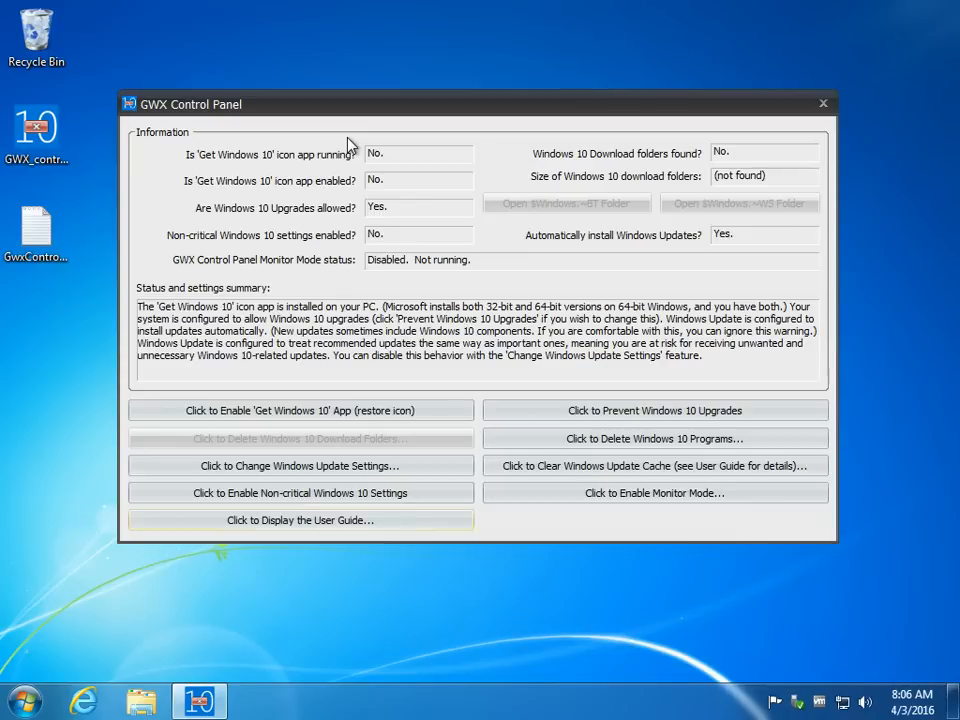
mouse_move(680, 80)
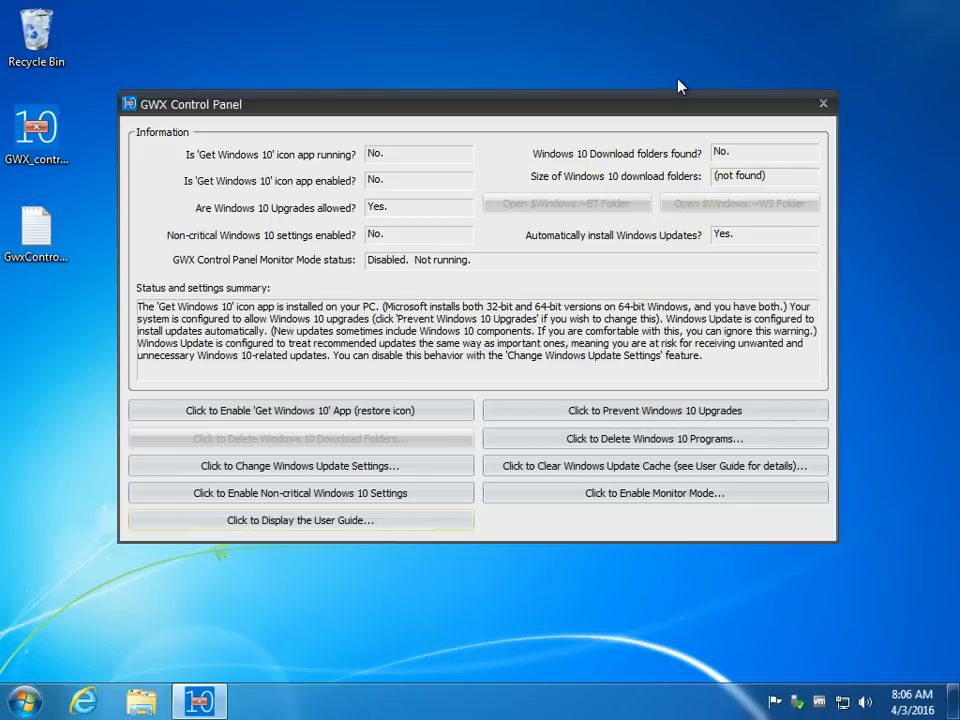
mouse_move(664, 66)
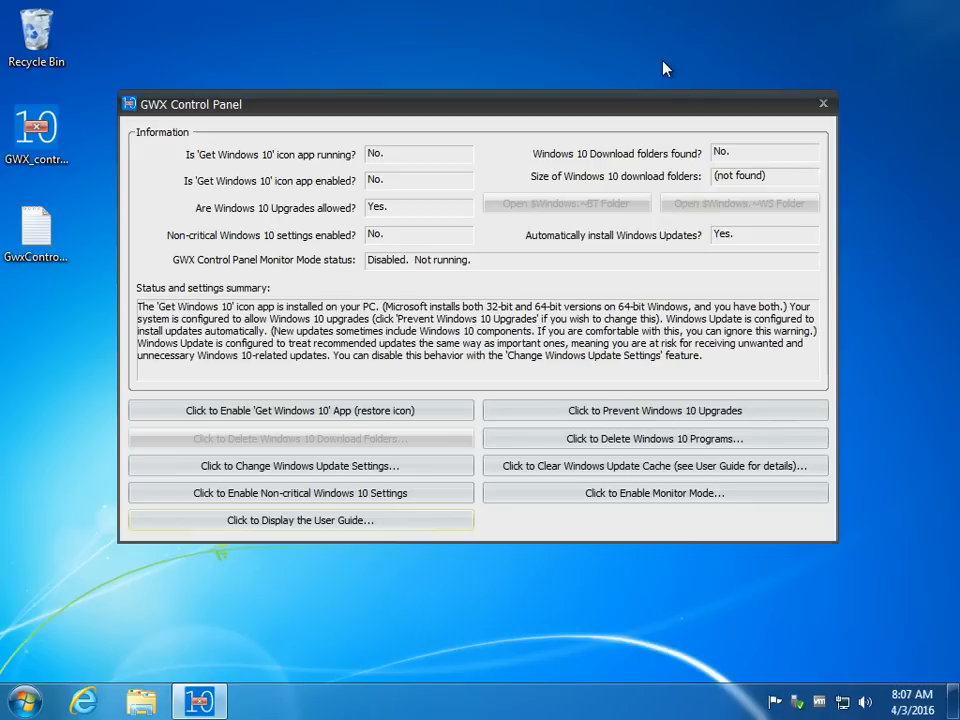
mouse_move(908, 4)
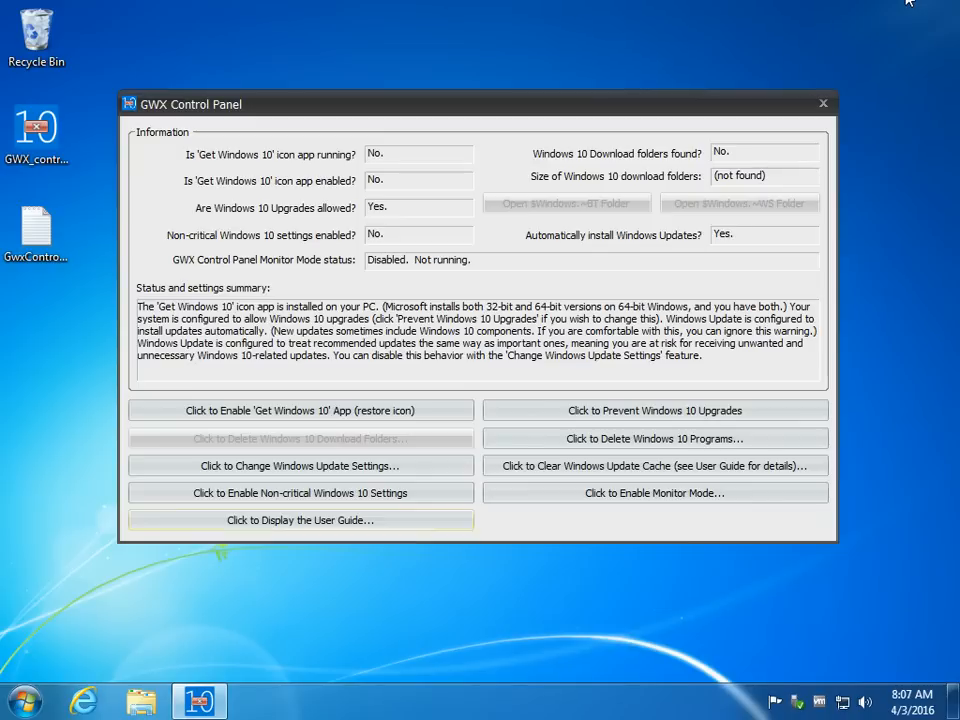